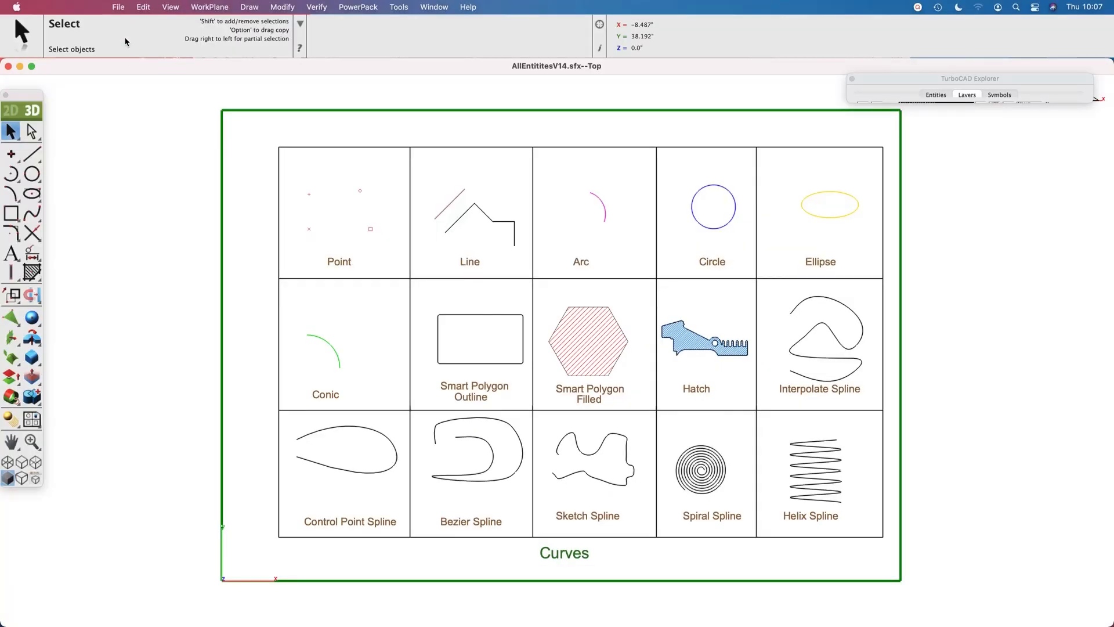
- Export the curves drawing as PDF 2D, saving CurveExamples.pdf to the Desktop
{"action": "left_click", "coordinate": [117, 7]}
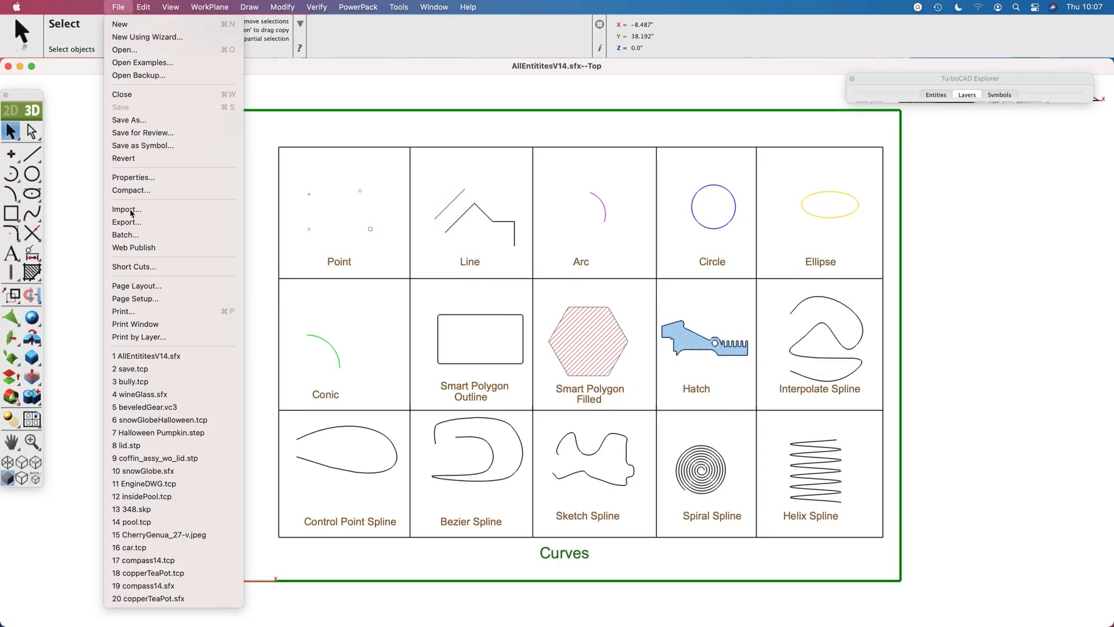
{"action": "left_click", "coordinate": [127, 222]}
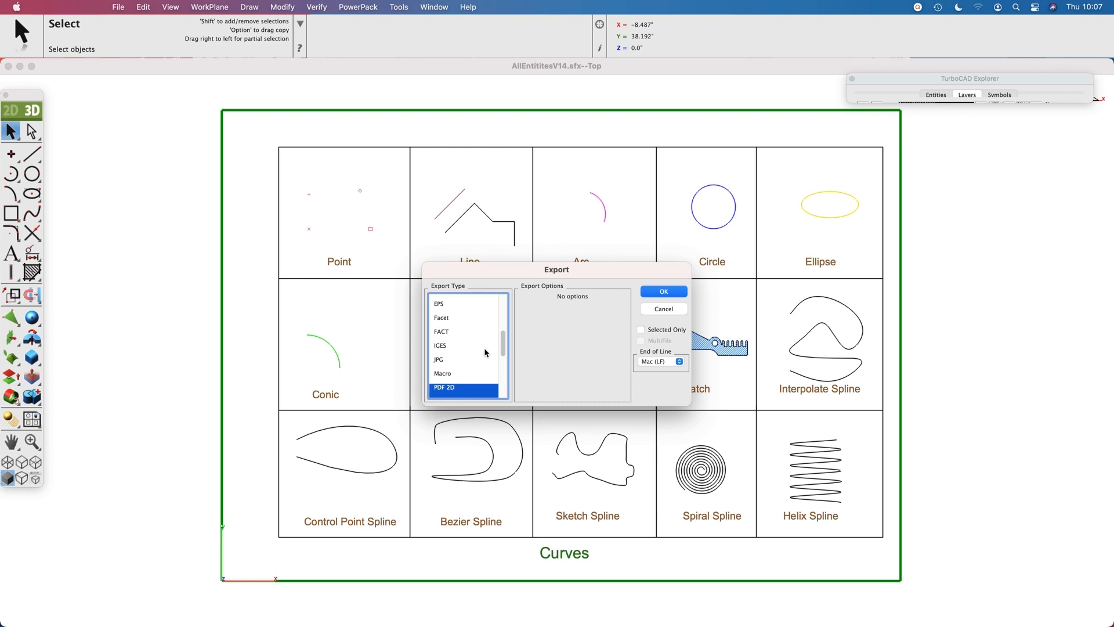
{"action": "scroll", "scroll_direction": "down", "scroll_amount": 3}
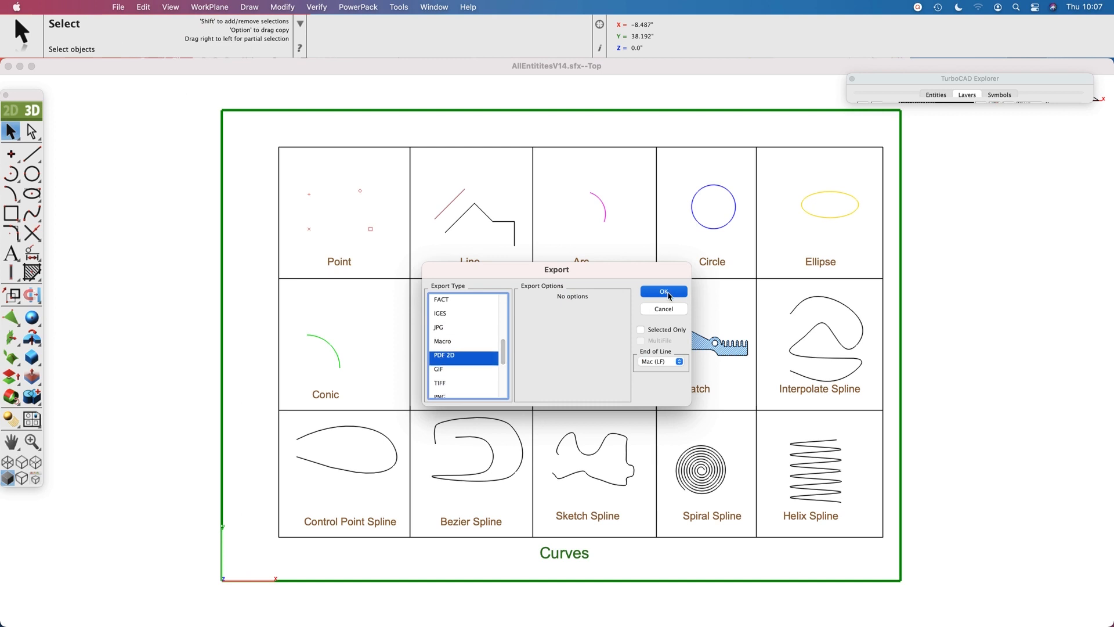
{"action": "left_click", "coordinate": [662, 291]}
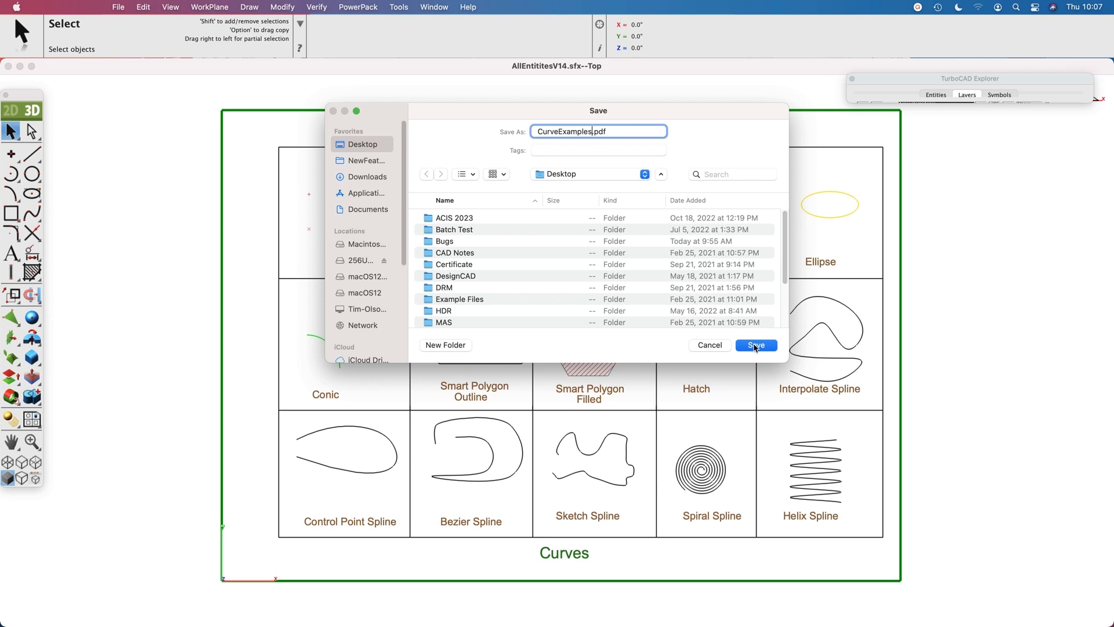
{"action": "left_click", "coordinate": [755, 345]}
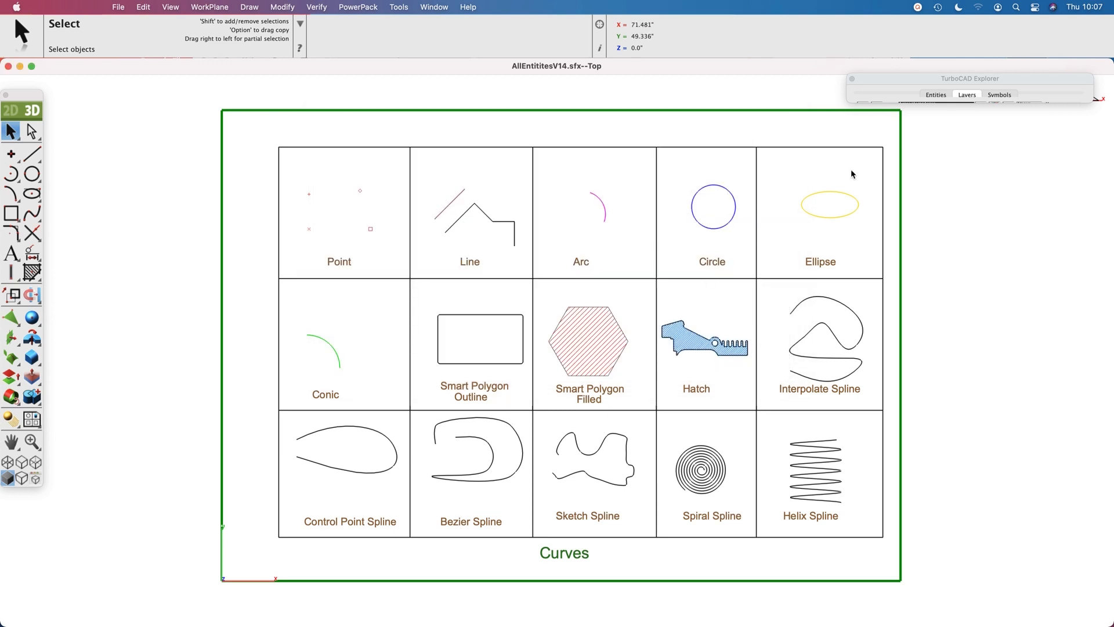
- Set the Scaled Draw View's scale to 10 in its Properties
{"action": "left_click", "coordinate": [966, 95]}
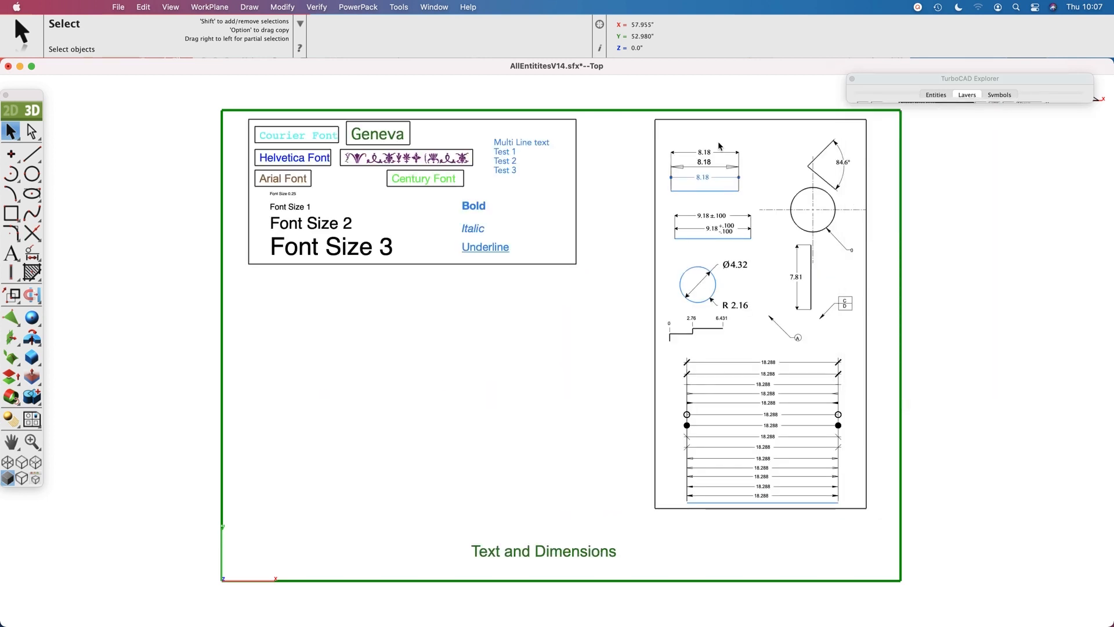
{"action": "left_click", "coordinate": [966, 94]}
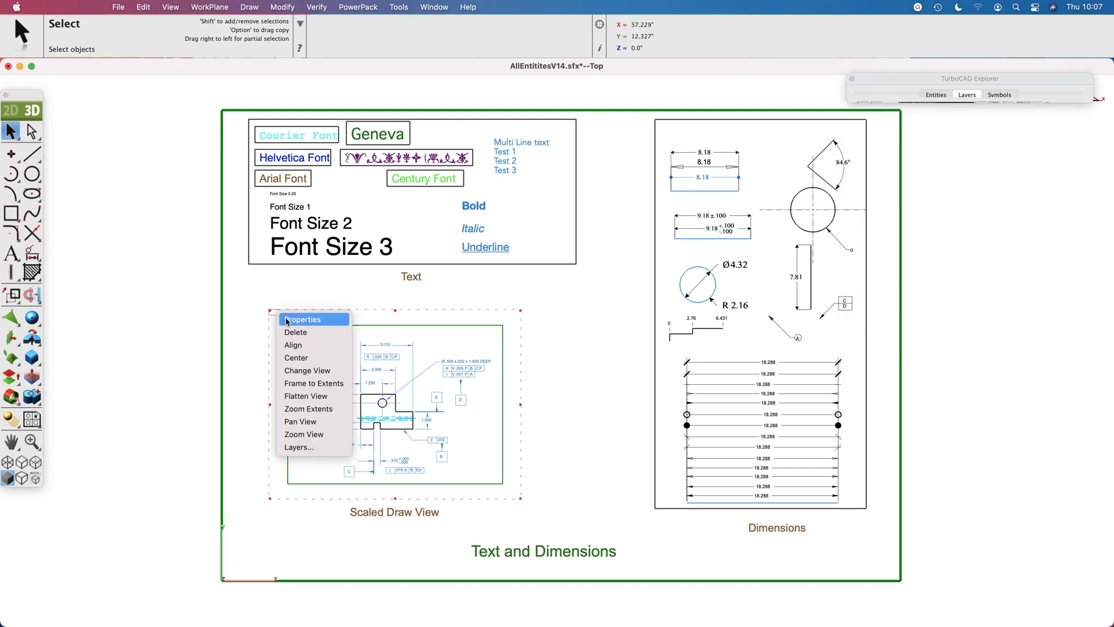
{"action": "left_click", "coordinate": [301, 319]}
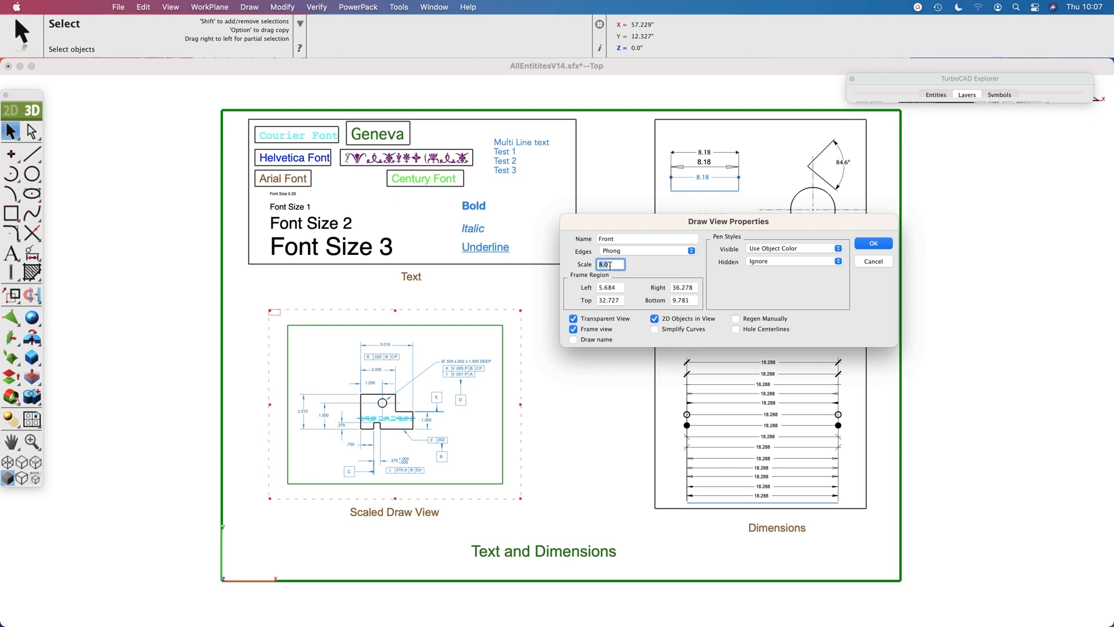
{"action": "type", "text": "1"}
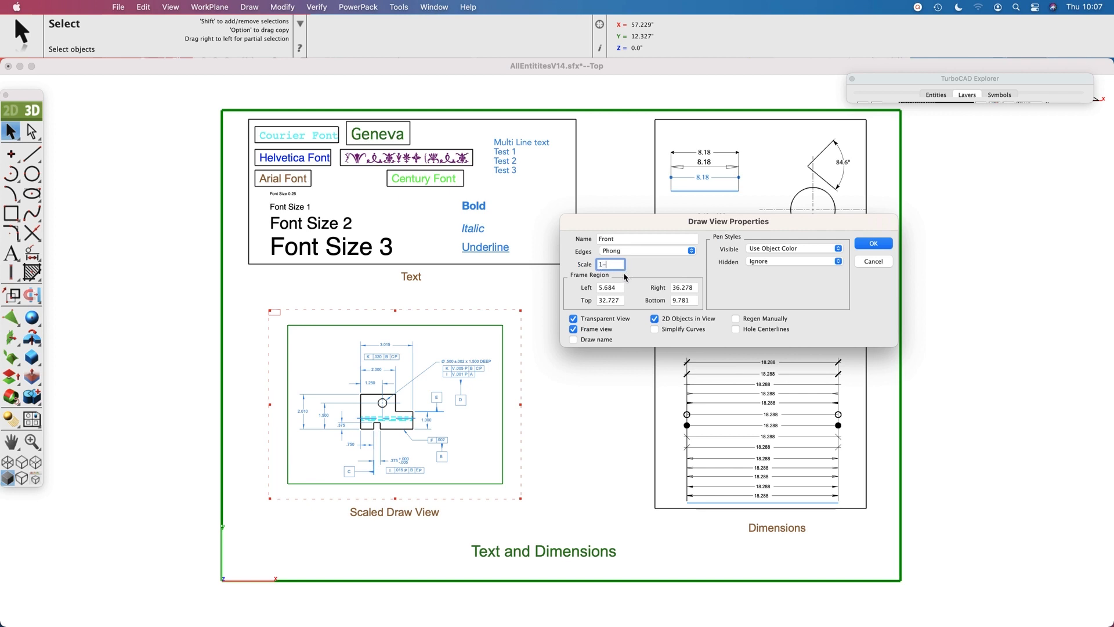
{"action": "type", "text": "0"}
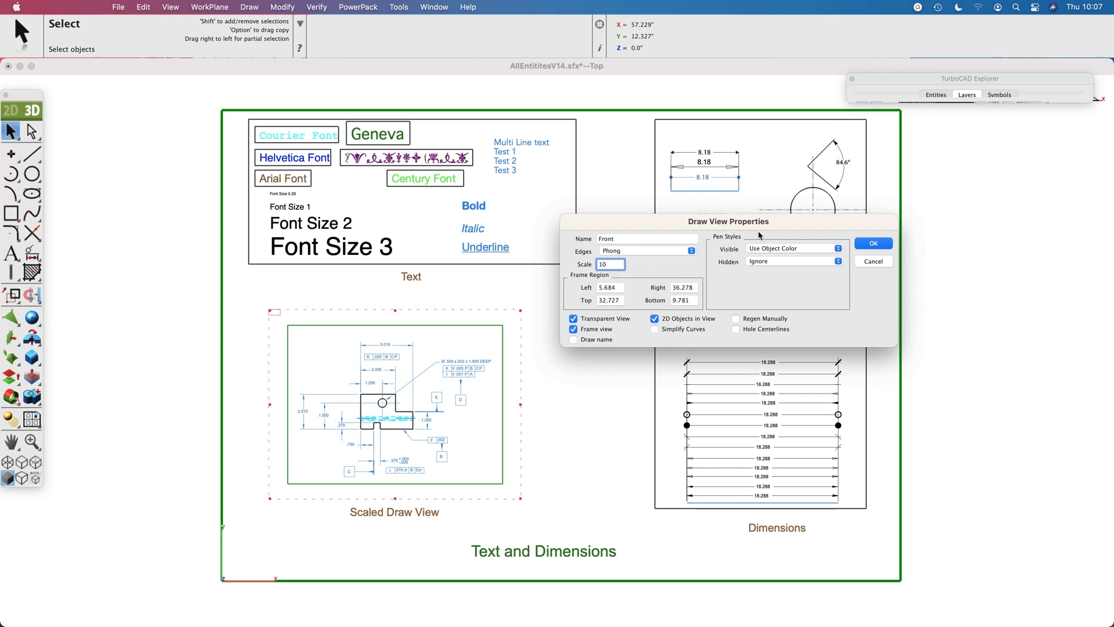
{"action": "left_click", "coordinate": [872, 243]}
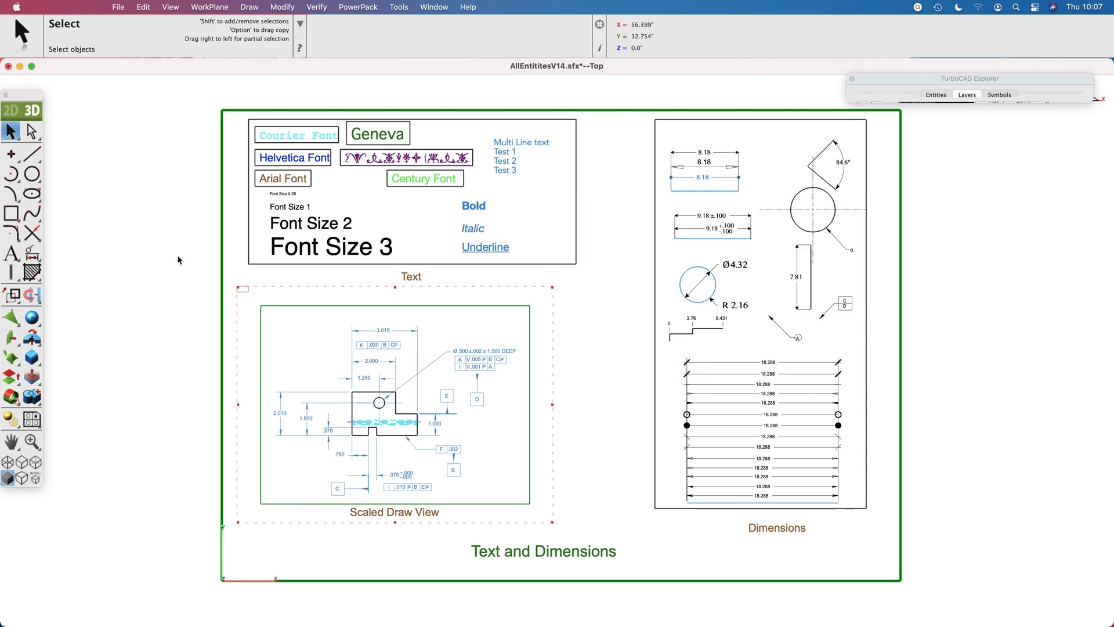
- Export the Text and Dimensions sheet as PDF 2D named TextAnnotations.pdf
{"action": "left_click", "coordinate": [118, 7]}
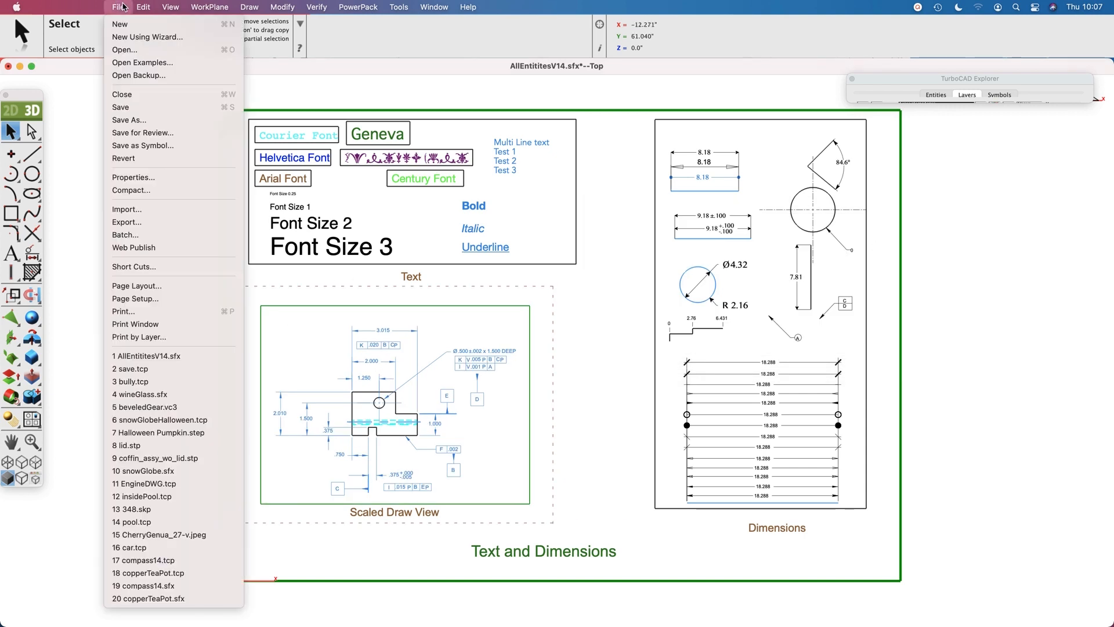
{"action": "left_click", "coordinate": [126, 222]}
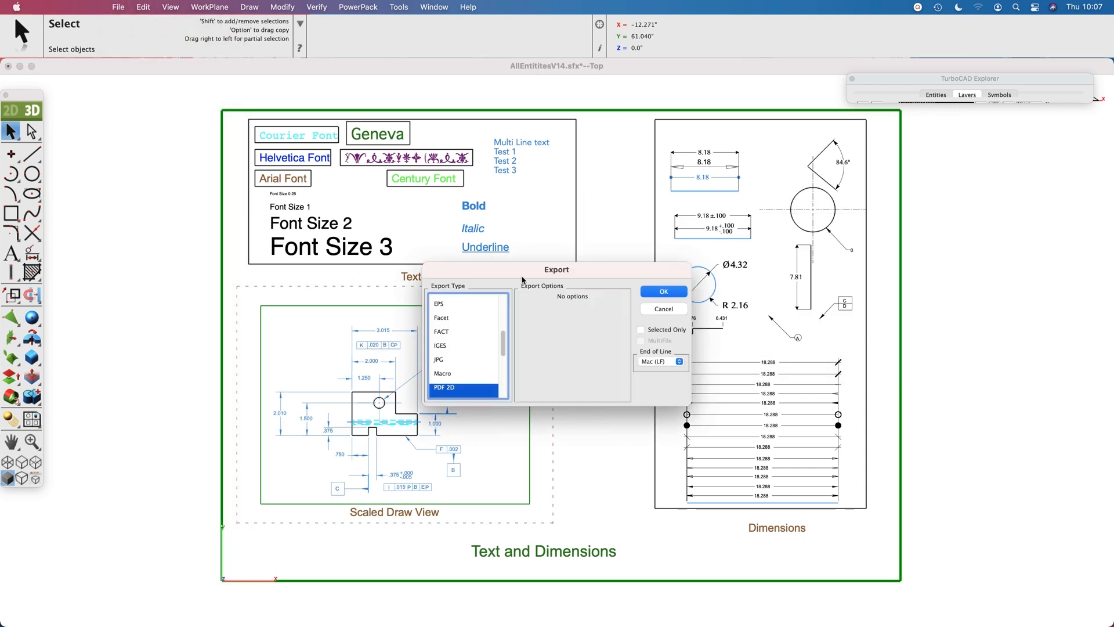
{"action": "left_click", "coordinate": [662, 292]}
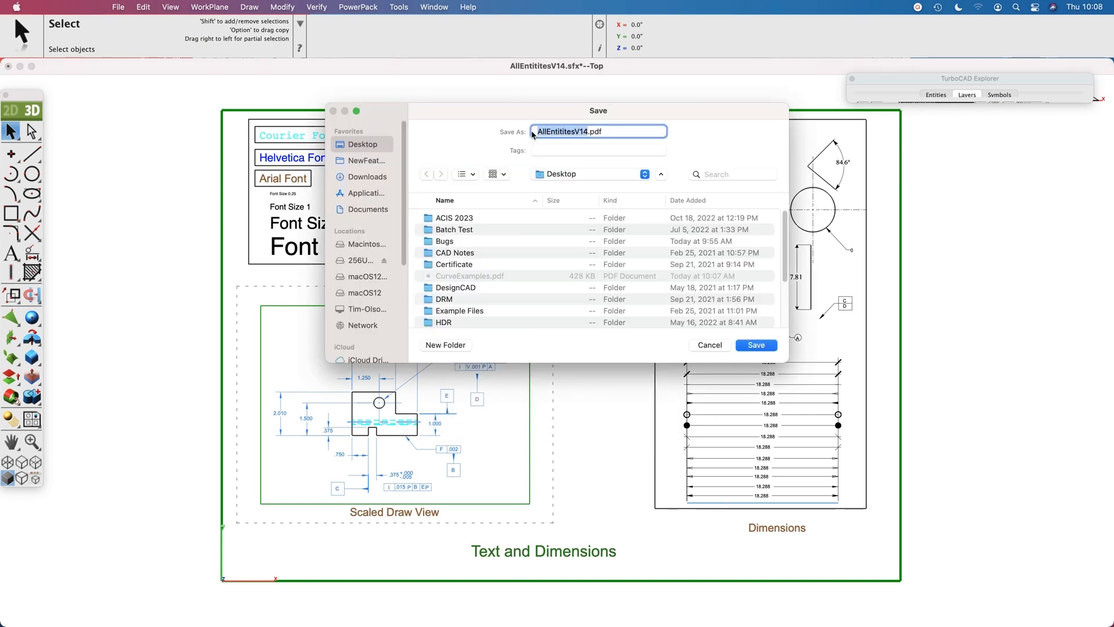
{"action": "type", "text": "TextAnnotations.pdf"}
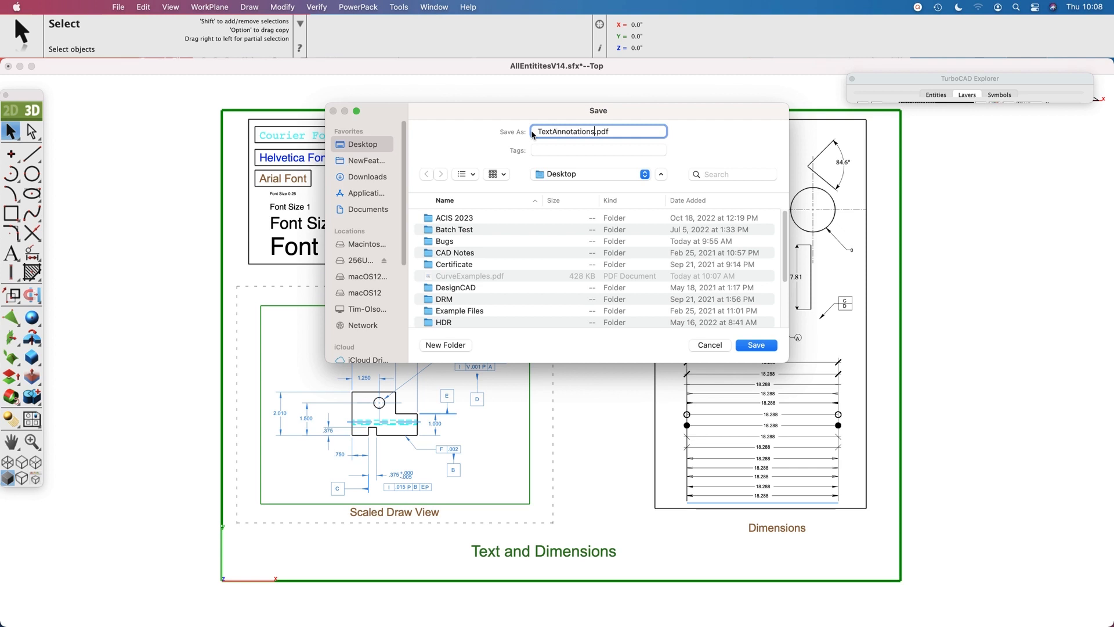
{"action": "left_click", "coordinate": [755, 344]}
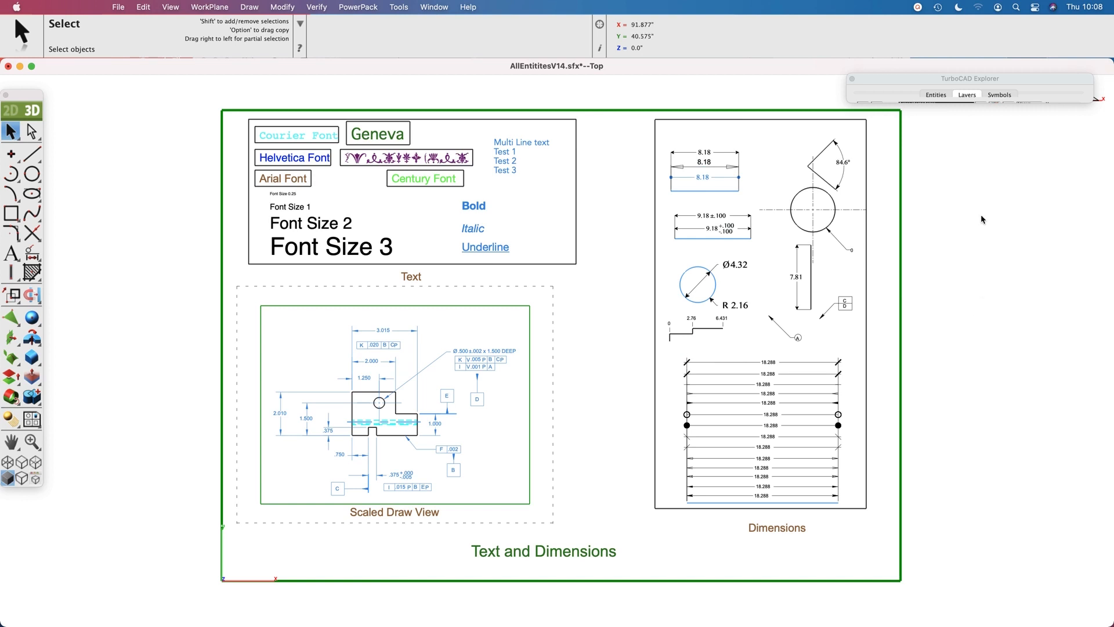
- Isolate the Styles layer from the layers list to show only line weights and styles
{"action": "left_click", "coordinate": [966, 94]}
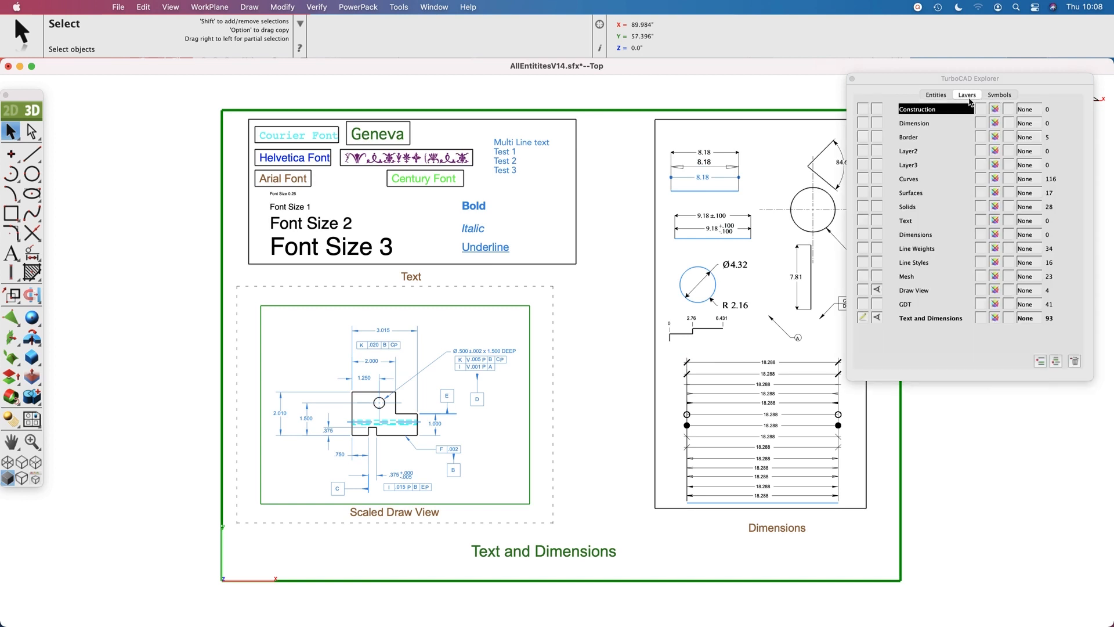
{"action": "mouse_move", "coordinate": [877, 254]}
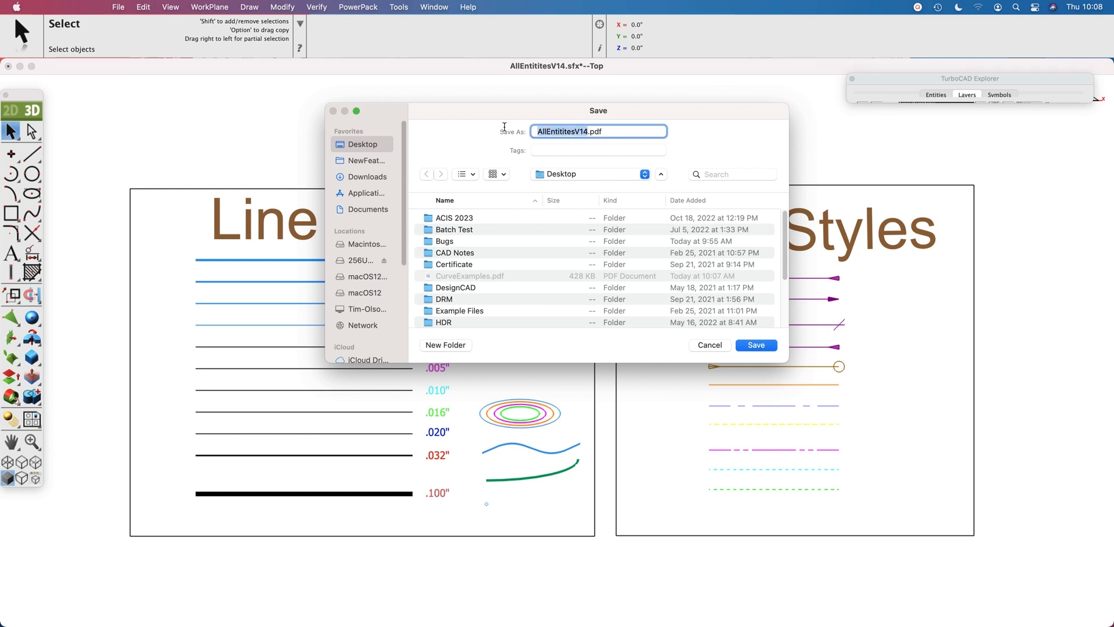
{"action": "type", "text": "S"}
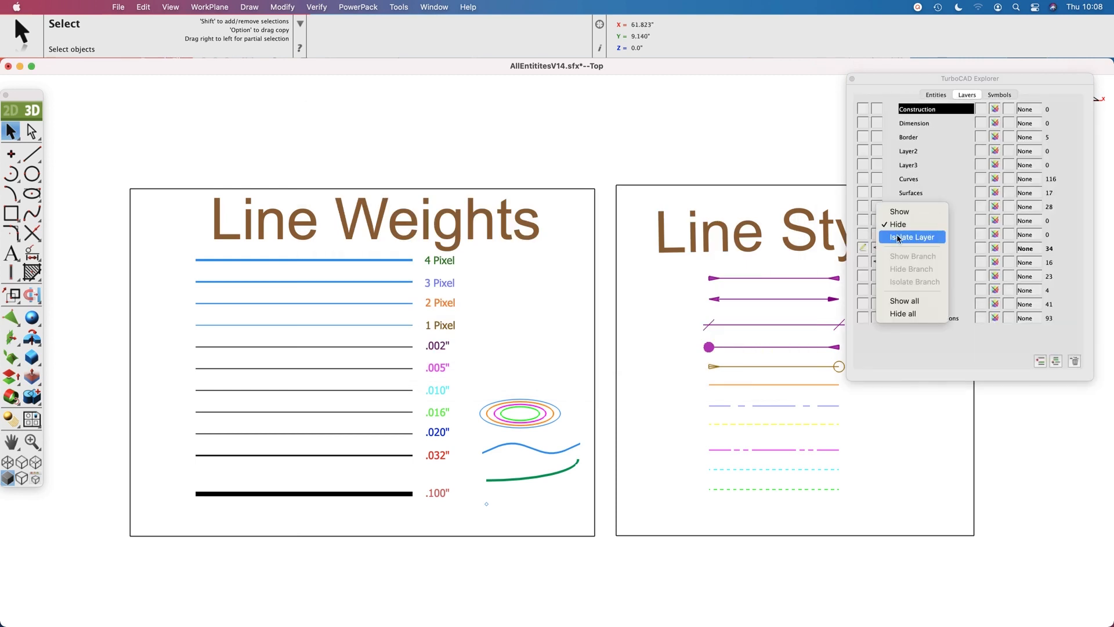
- Isolate the Solids layer, export it as PDF 2D, then switch to Preview
{"action": "left_click", "coordinate": [912, 237]}
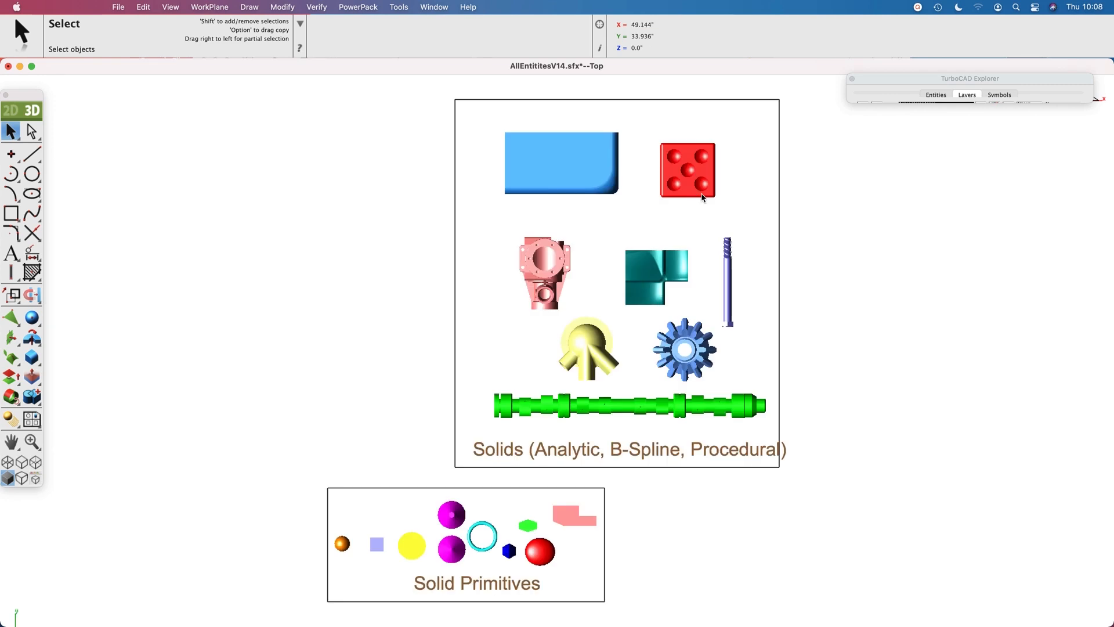
{"action": "left_click", "coordinate": [118, 7]}
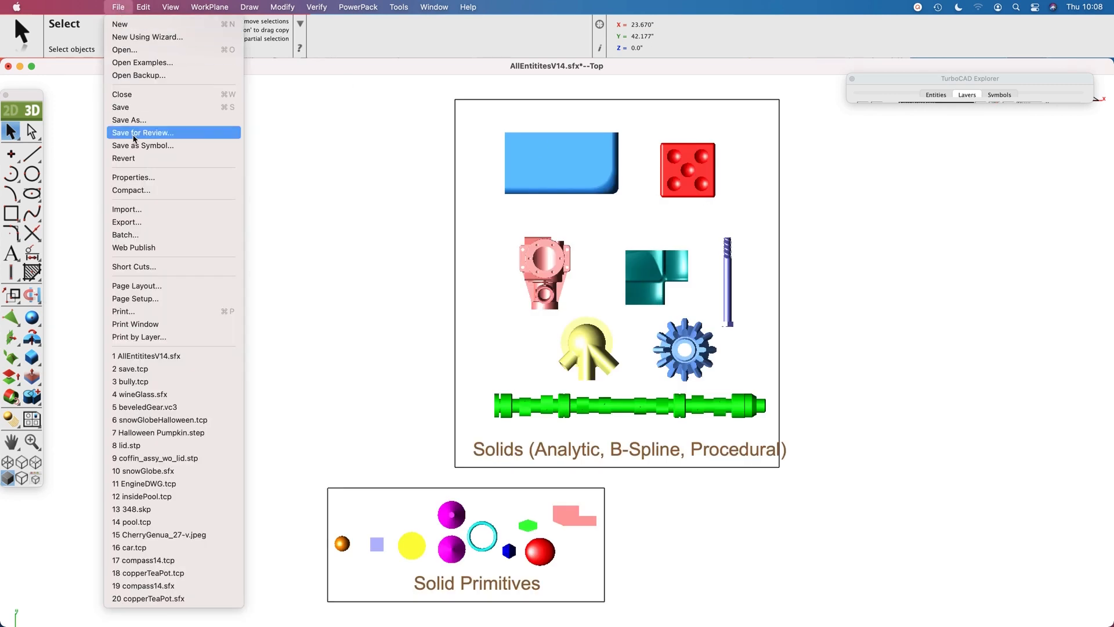
{"action": "left_click", "coordinate": [127, 221]}
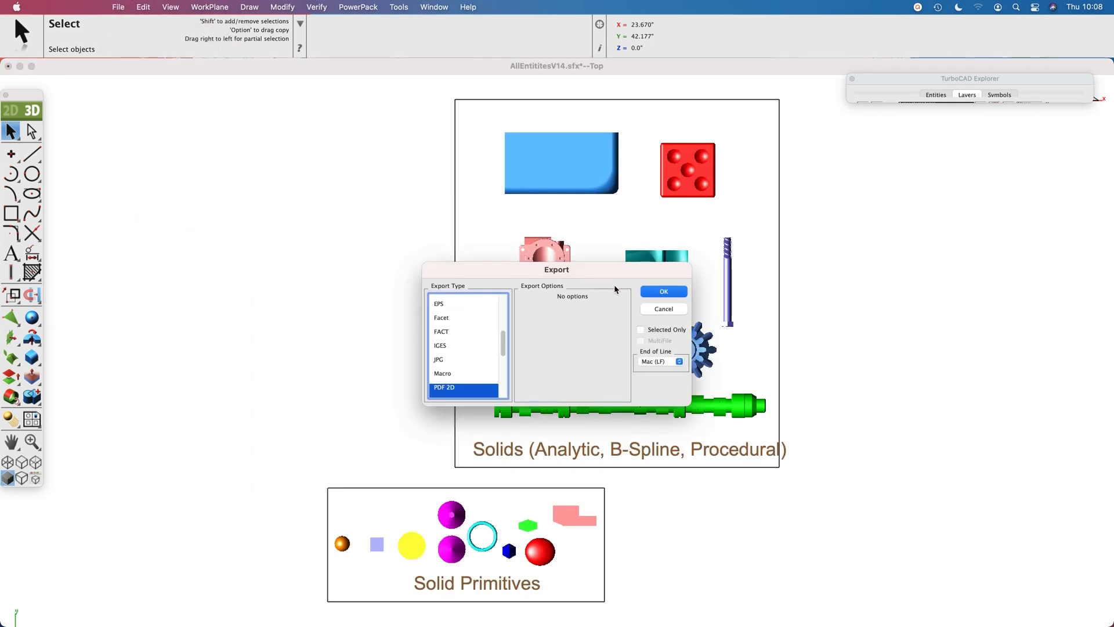
{"action": "left_click", "coordinate": [662, 291]}
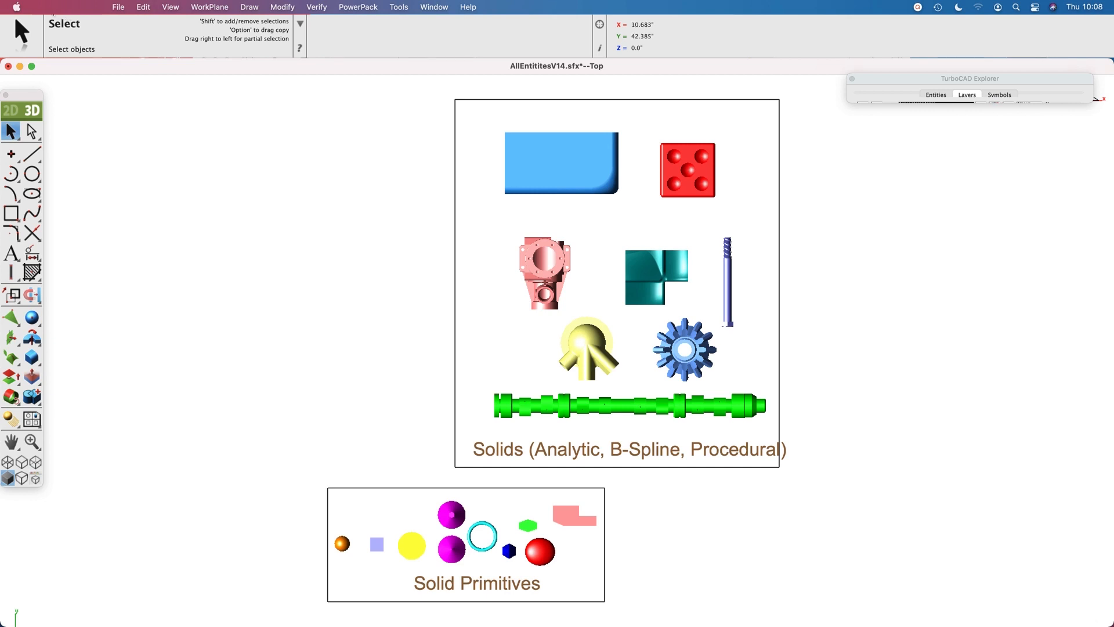
{"action": "left_click", "coordinate": [16, 7]}
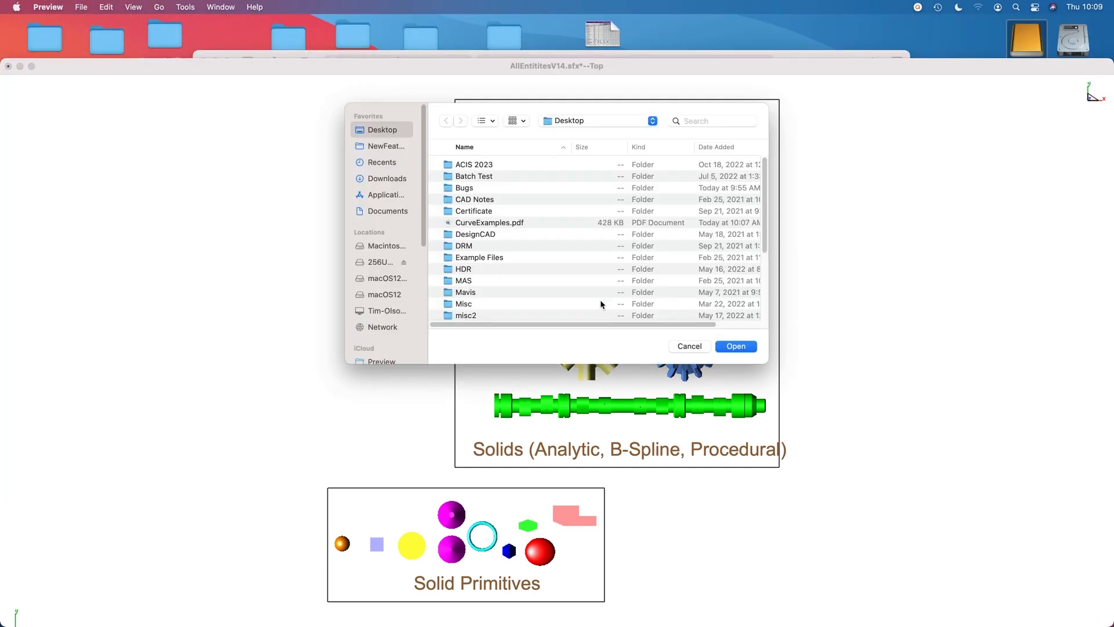
- Open CurveExamples.pdf in Preview and zoom in on the Circle drawing
{"action": "left_click", "coordinate": [687, 346]}
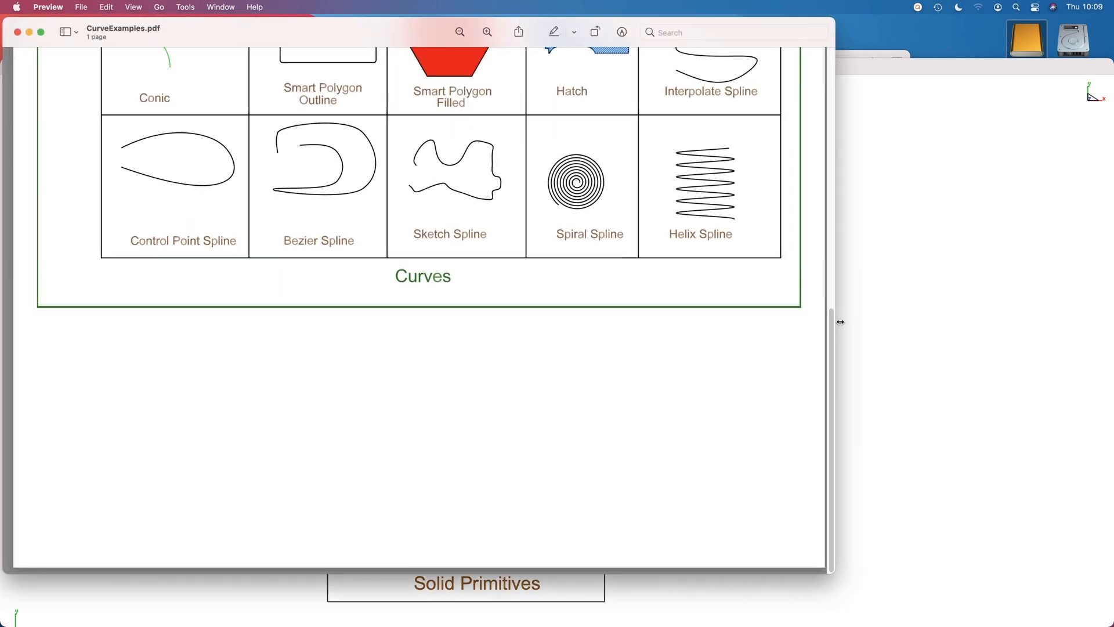
{"action": "scroll", "scroll_direction": "down", "scroll_amount": 3}
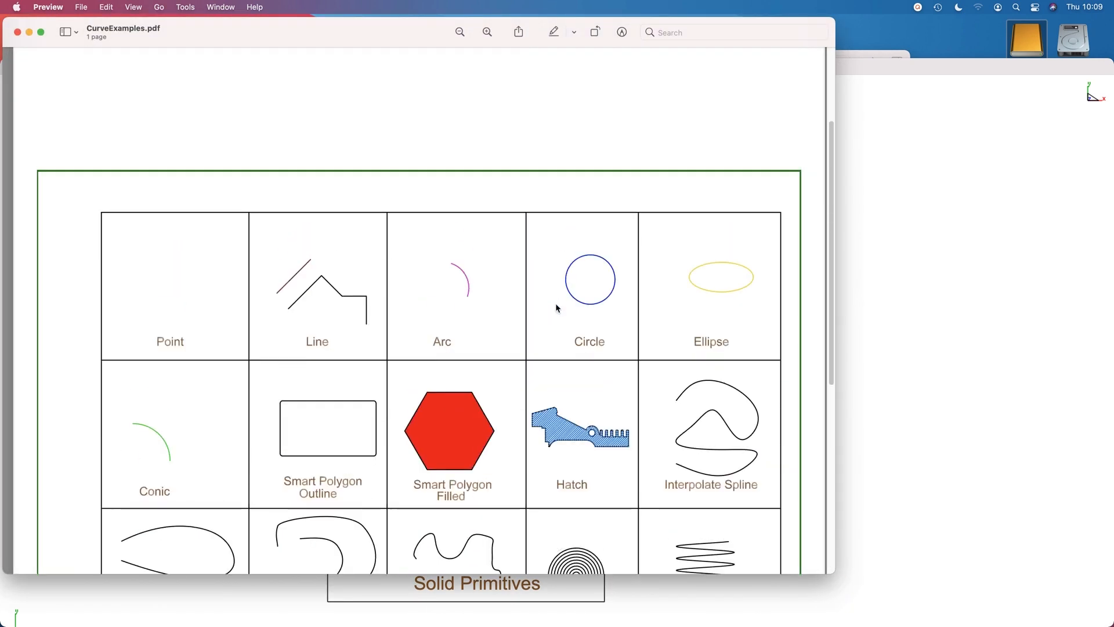
{"action": "left_click", "coordinate": [487, 32]}
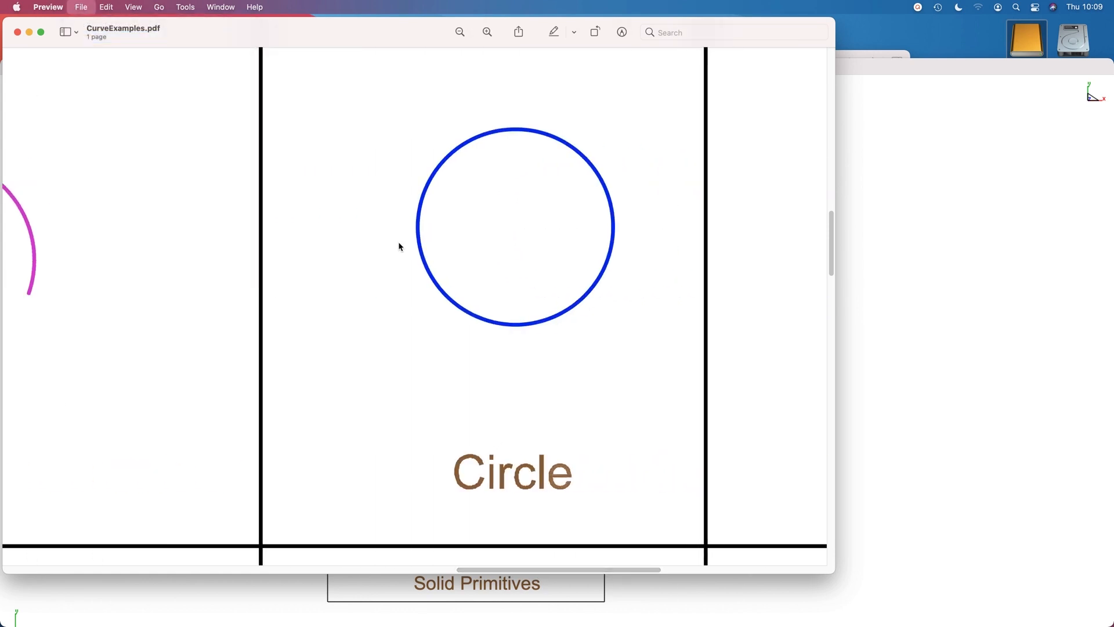
{"action": "left_click", "coordinate": [80, 7]}
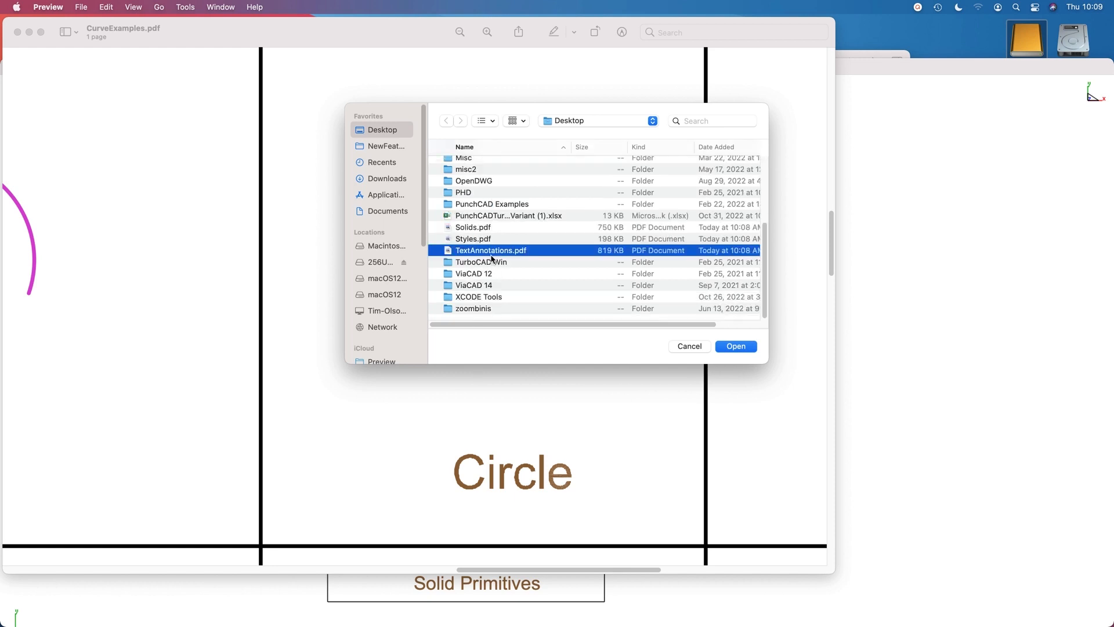
- Open TextAnnotations.pdf and zoom in twice on the circle's dimensions
{"action": "left_click", "coordinate": [735, 345]}
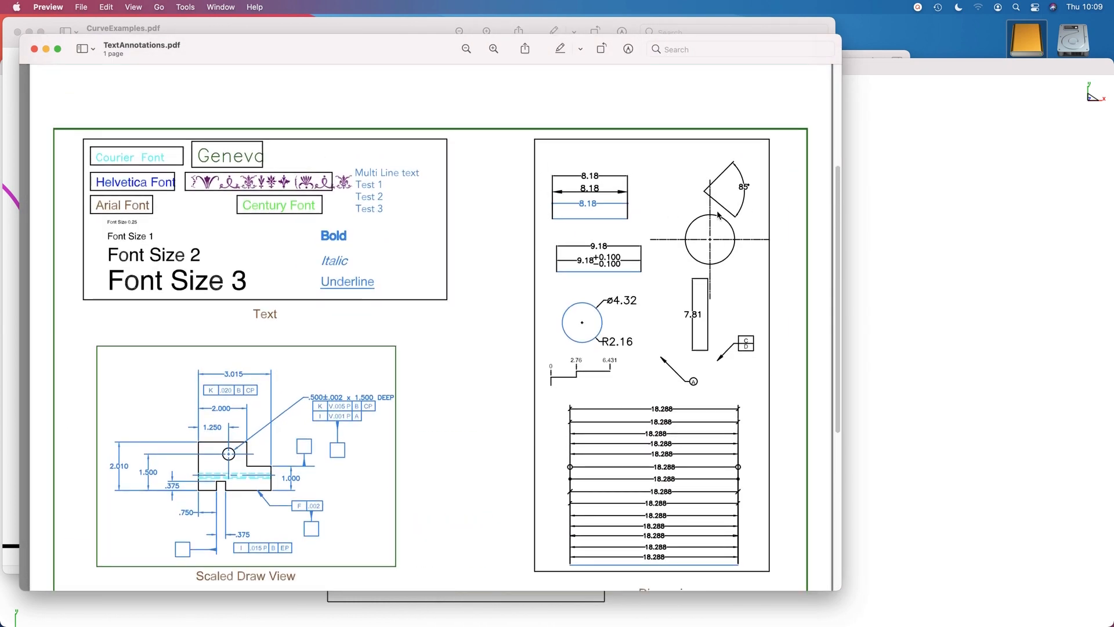
{"action": "left_click", "coordinate": [493, 49]}
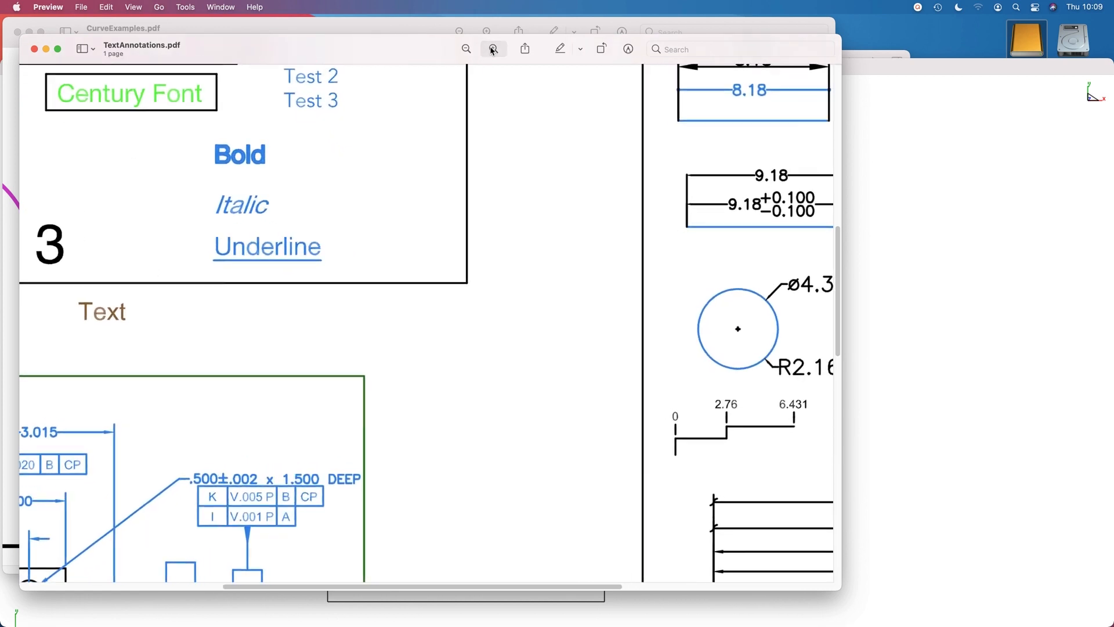
{"action": "left_click", "coordinate": [491, 49]}
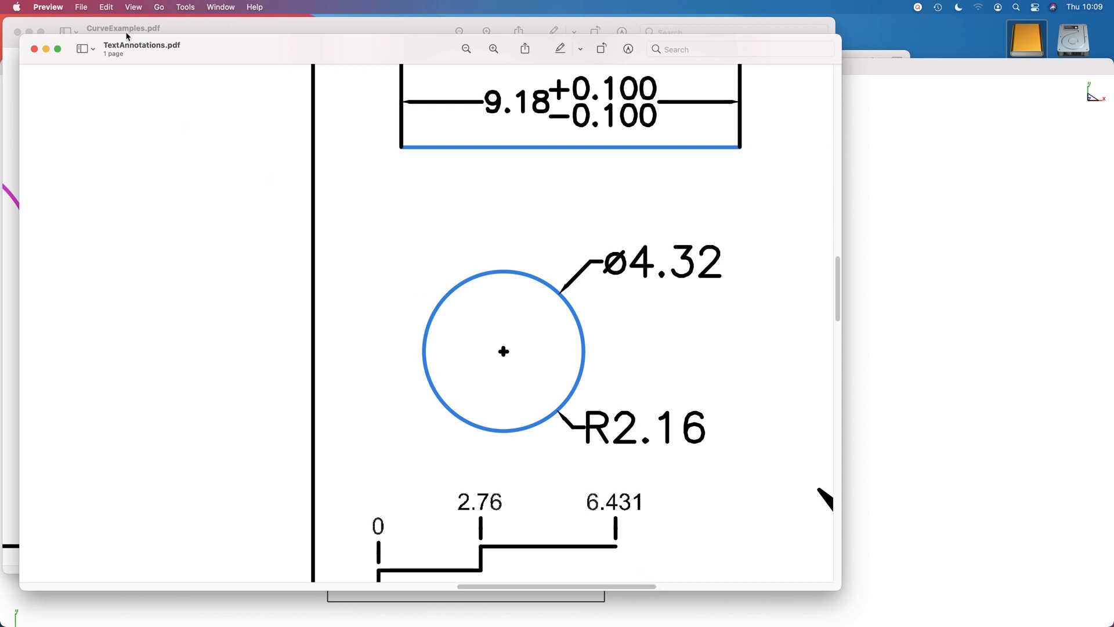
{"action": "left_click", "coordinate": [81, 7]}
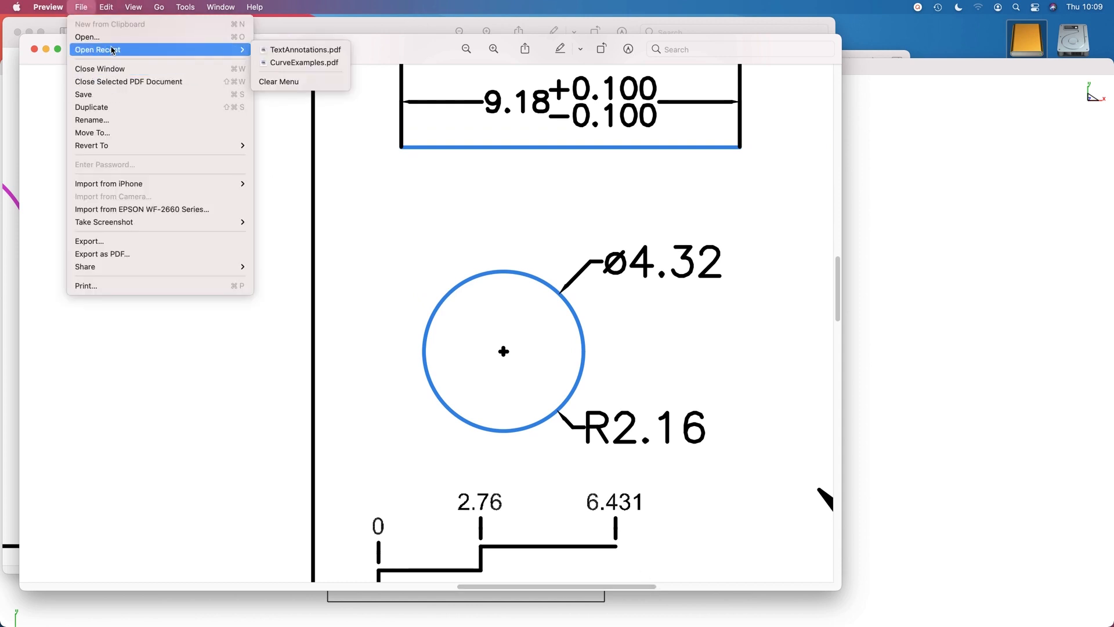
- Open Styles.pdf and zoom in on the line weight samples
{"action": "left_click", "coordinate": [86, 37]}
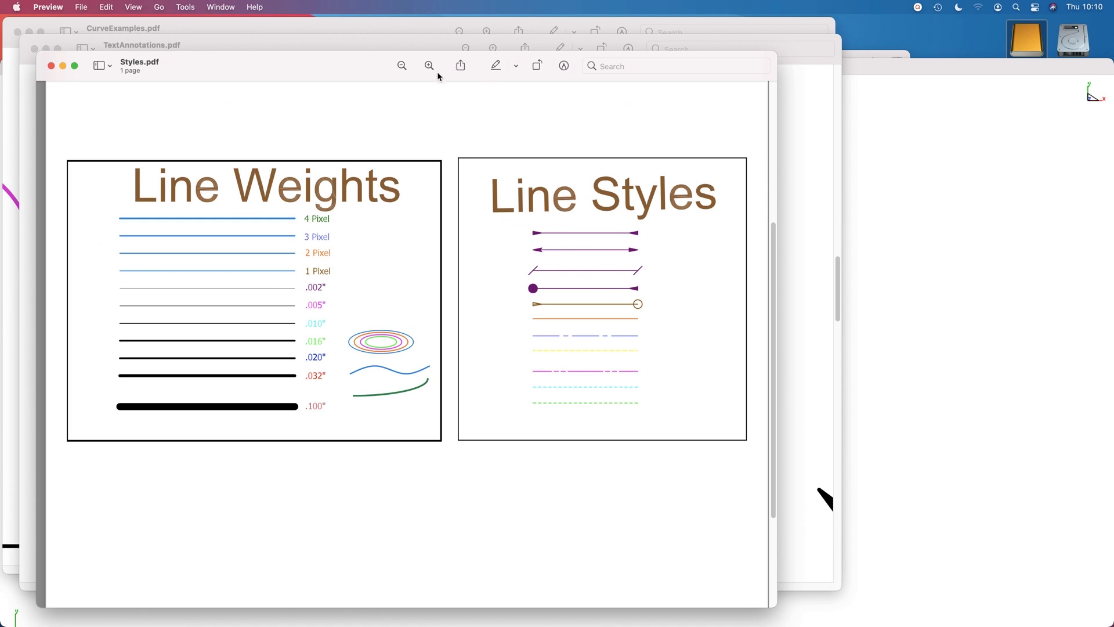
{"action": "left_click", "coordinate": [428, 66]}
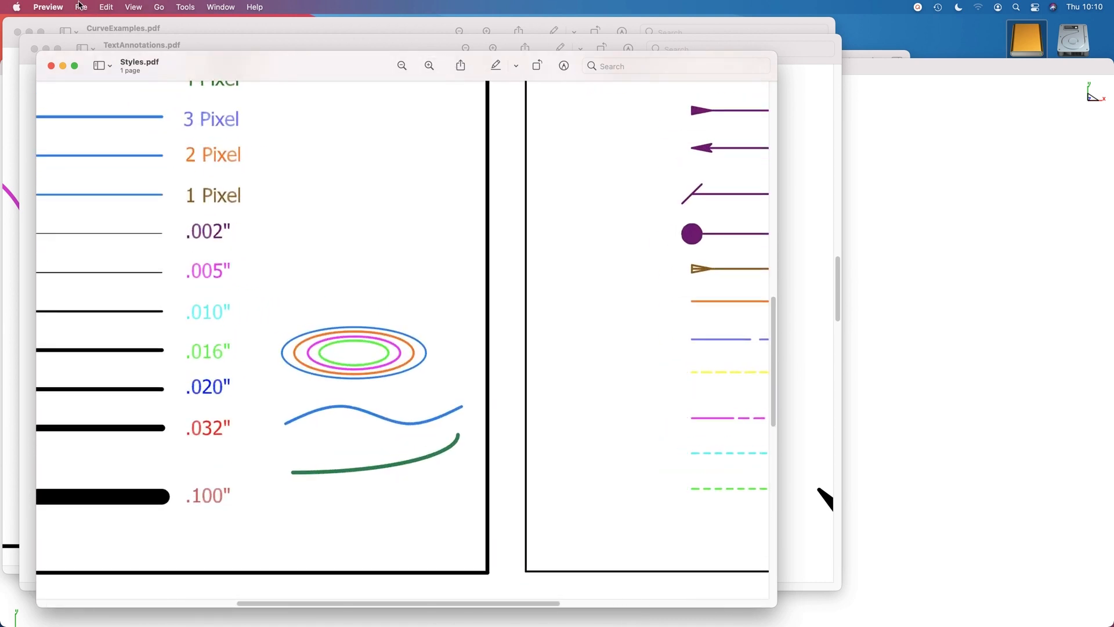
{"action": "left_click", "coordinate": [81, 6]}
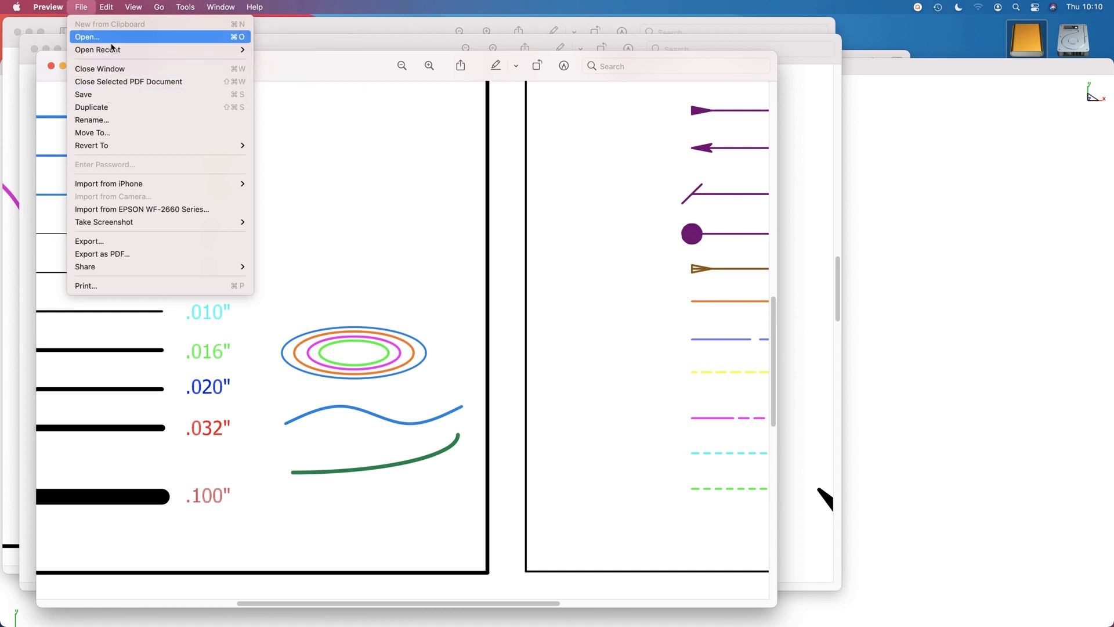
{"action": "left_click", "coordinate": [87, 36]}
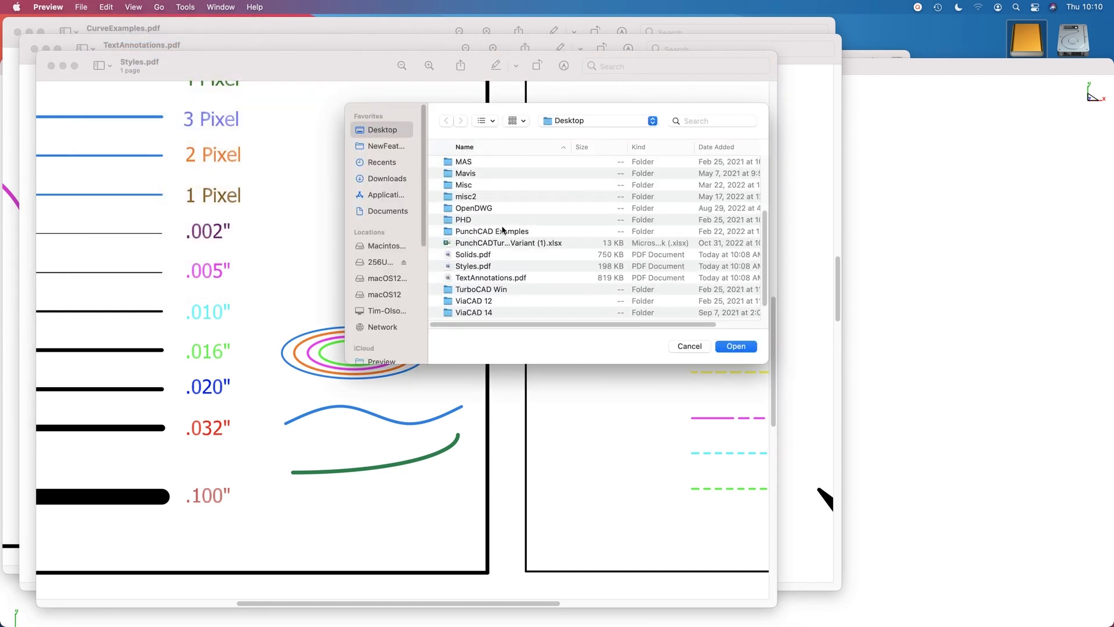